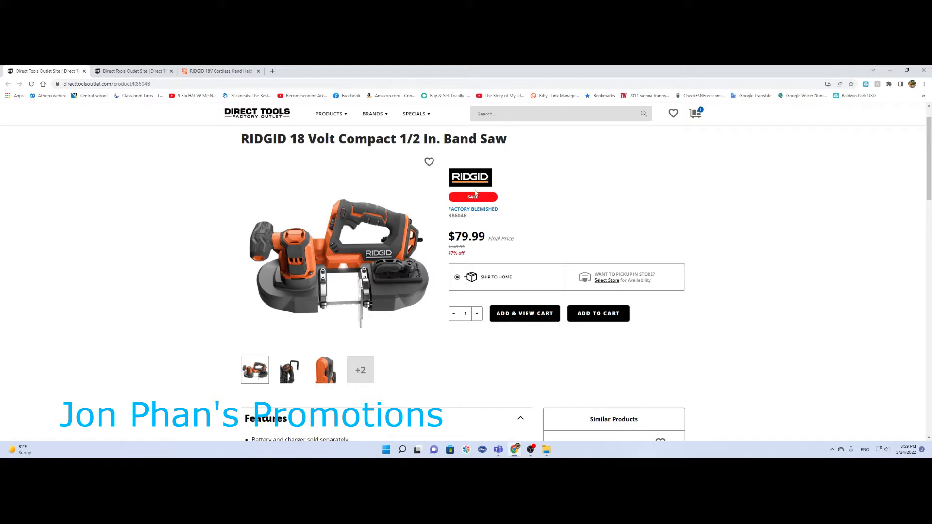
mouse_move(473, 208)
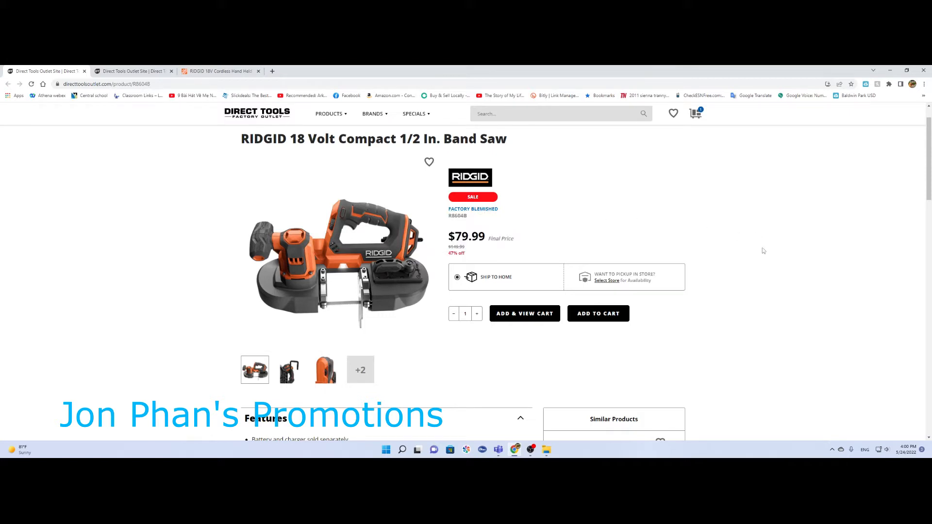
mouse_move(767, 250)
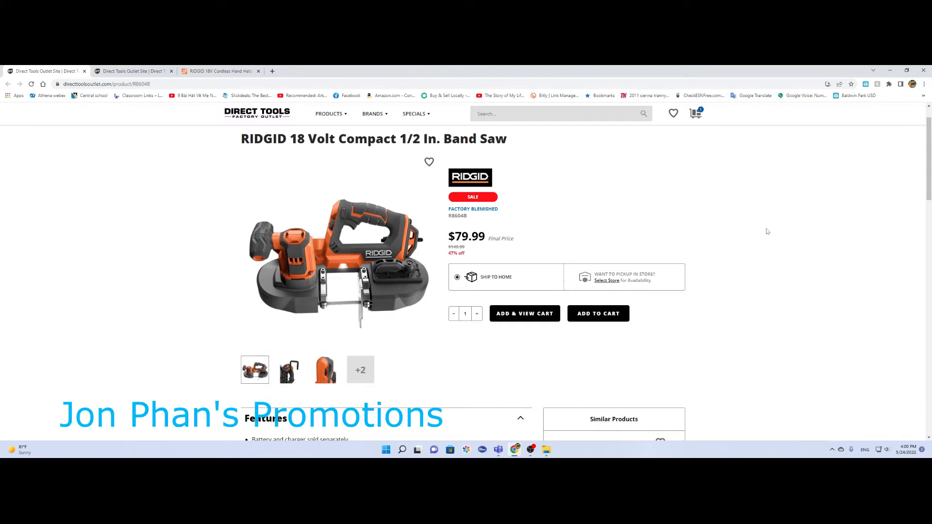
mouse_move(761, 287)
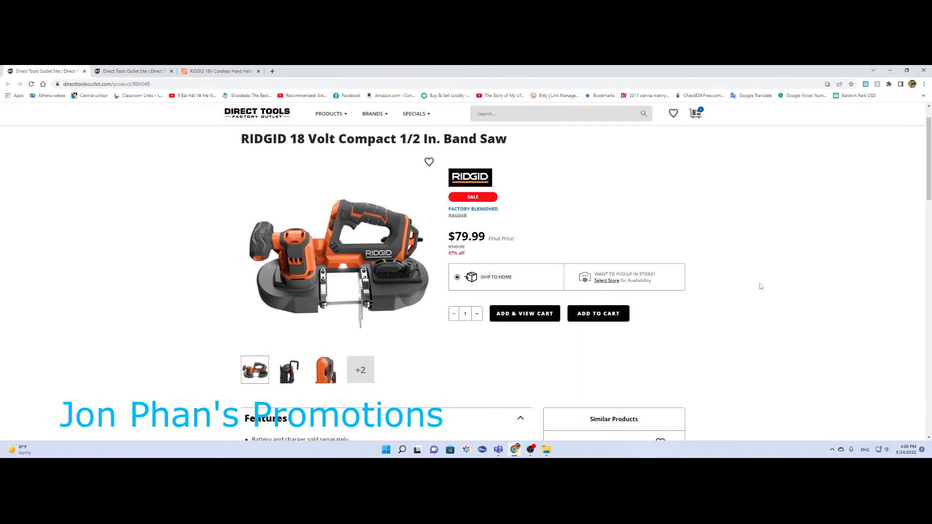
- Scroll the band saw page down to its Features list and Specifications table
scroll("down", 3)
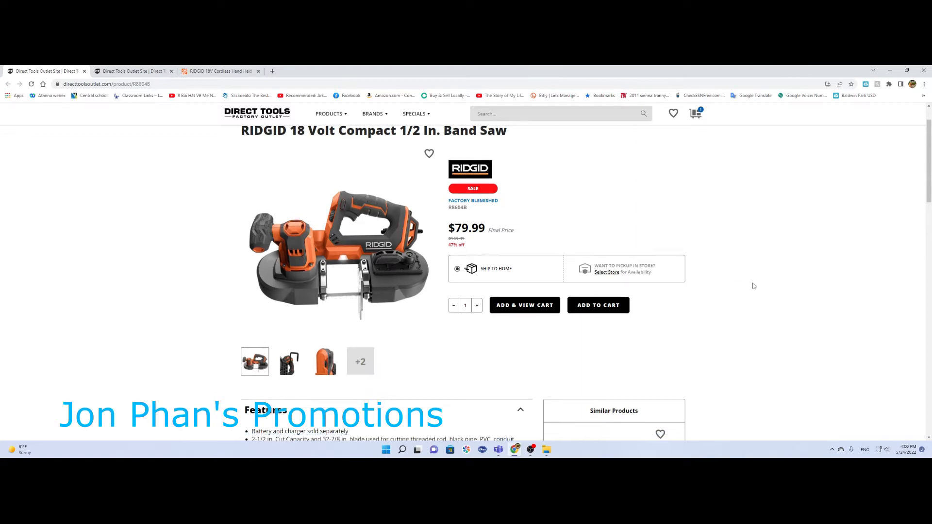
scroll("down", 3)
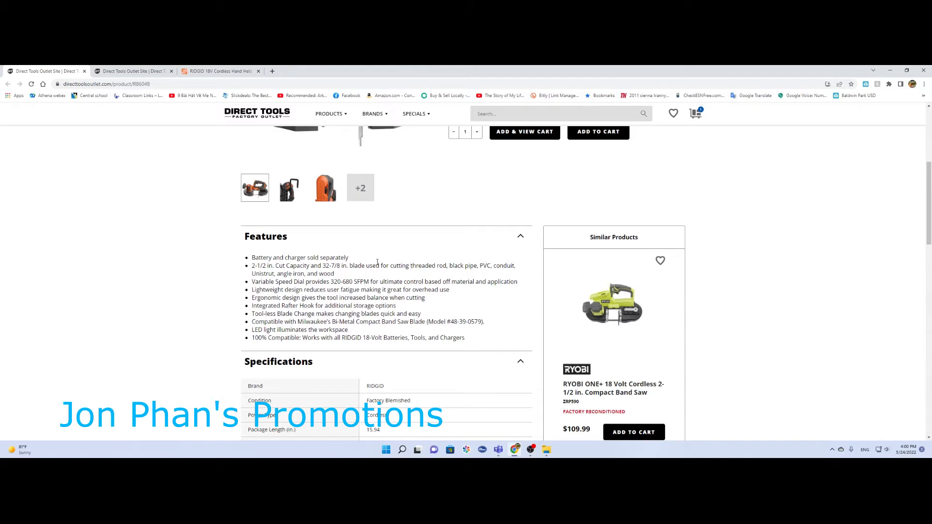
mouse_move(464, 335)
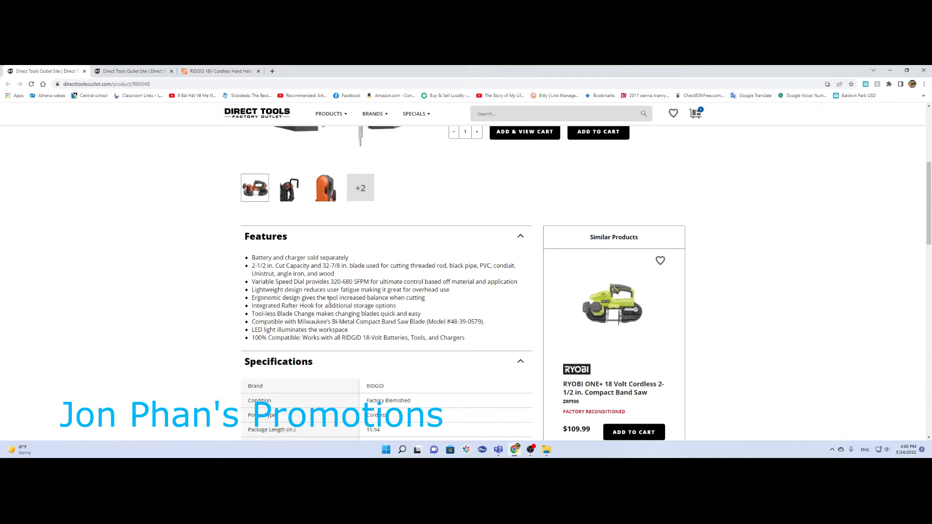
scroll("down", 3)
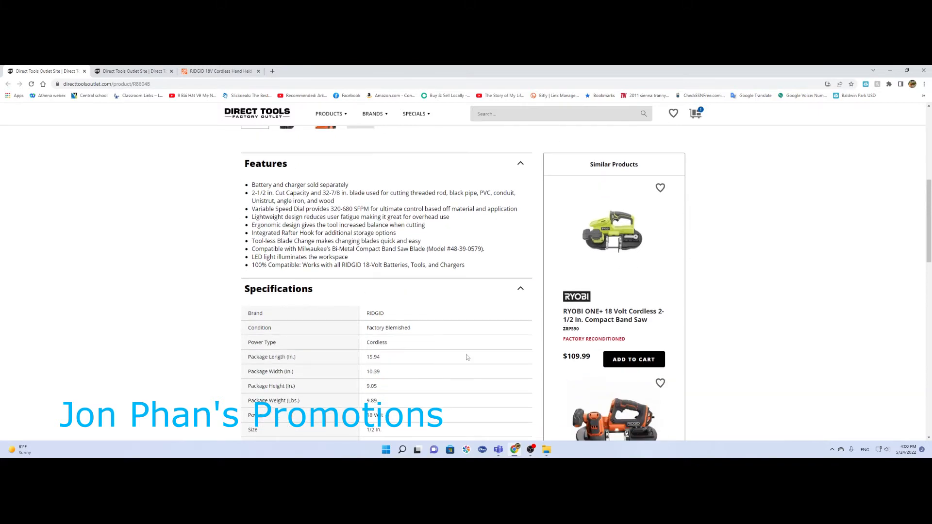
scroll("down", 3)
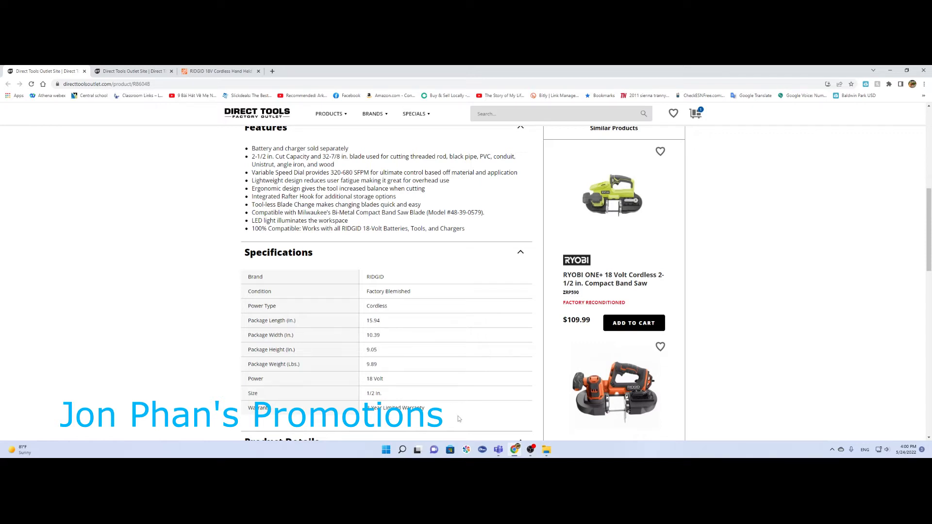
mouse_move(450, 405)
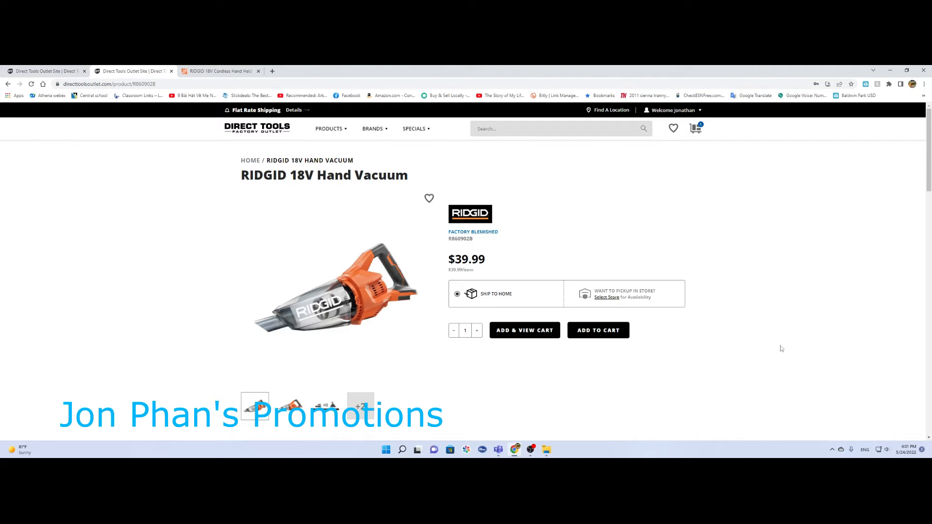
mouse_move(673, 246)
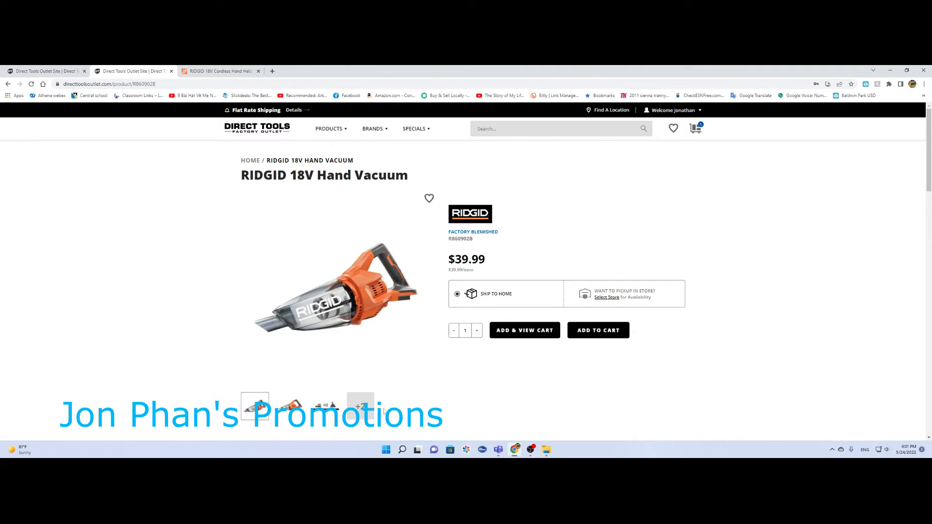
- View the hand vacuum's second product photo and move toward its features
left_click(290, 407)
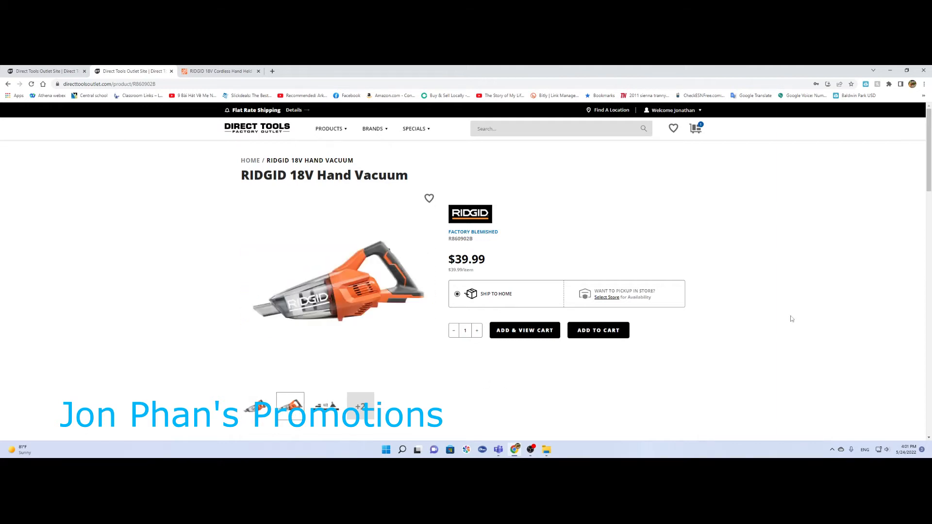
scroll("down", 3)
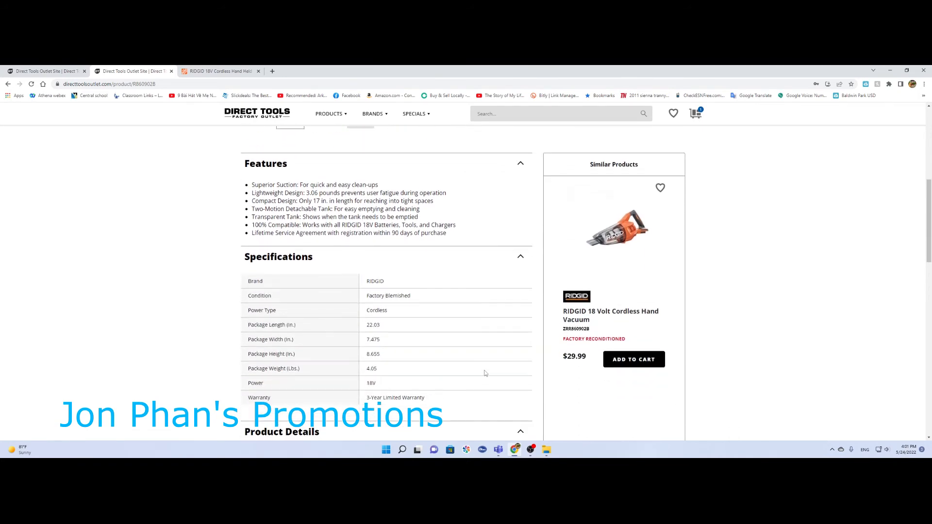
- Reach the hand vacuum's Specifications, then switch to the Home Depot $59.97 vacuum listing
scroll("down", 3)
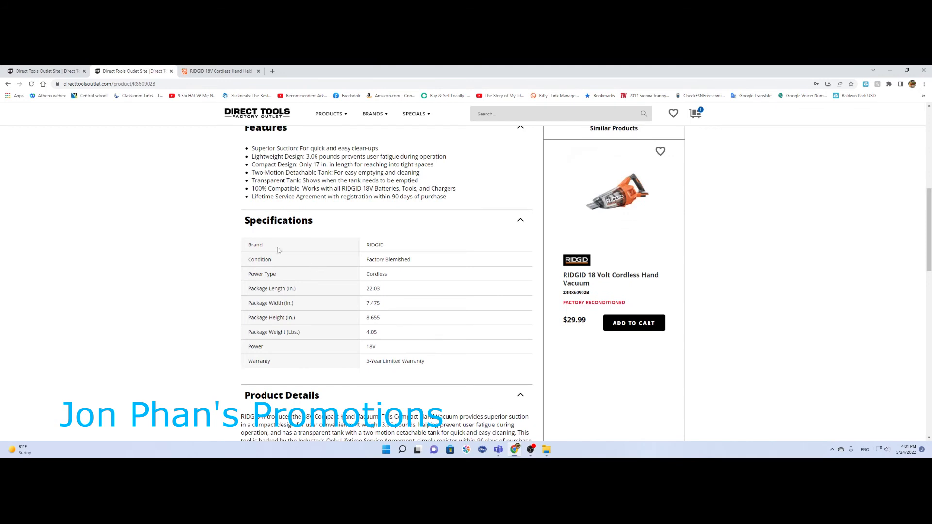
left_click(218, 71)
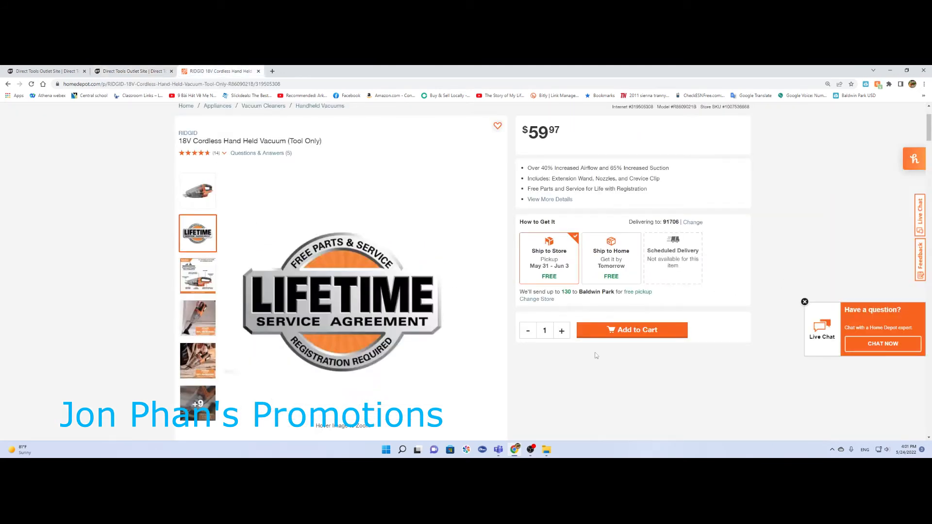
- Show the cordless hand vacuum's main product photo in the Home Depot gallery
left_click(197, 190)
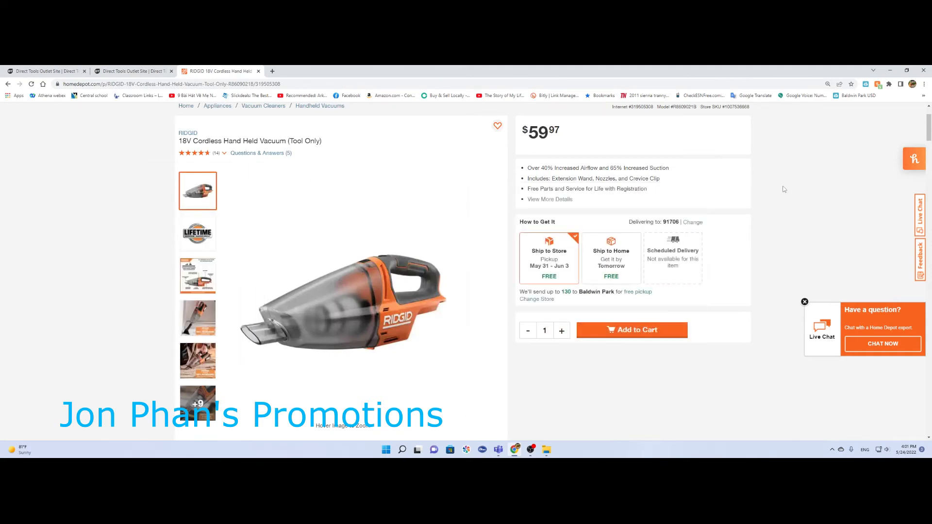
mouse_move(806, 167)
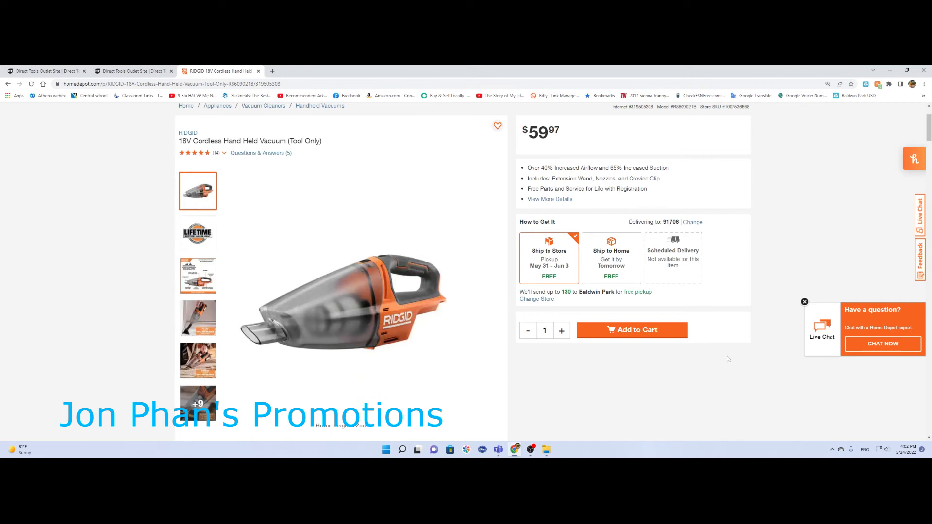
mouse_move(485, 389)
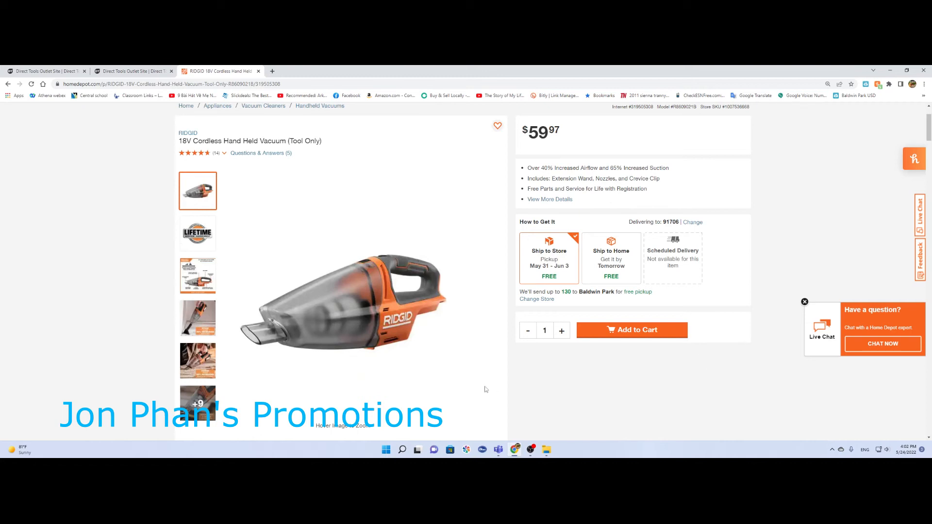
- View the lifetime service badge, features diagram, airflow photo and 65% suction photo
left_click(197, 232)
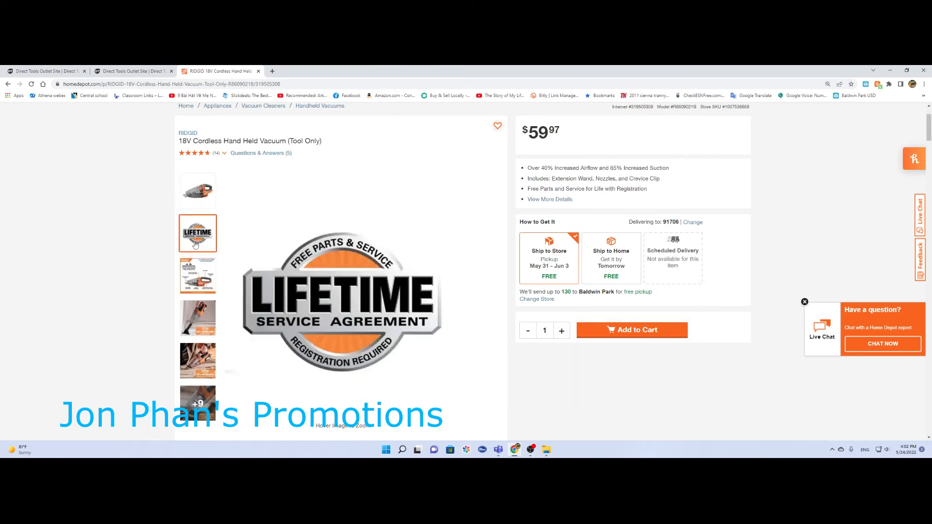
left_click(197, 275)
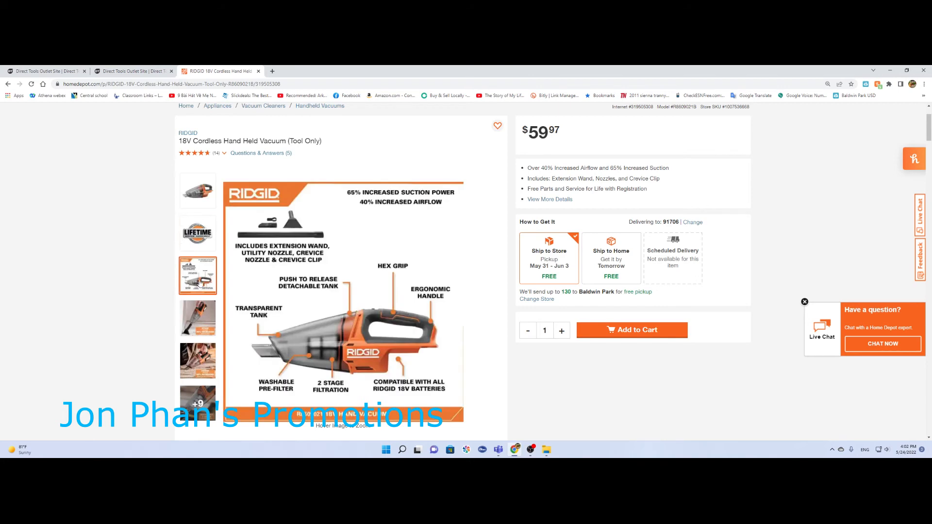
mouse_move(201, 279)
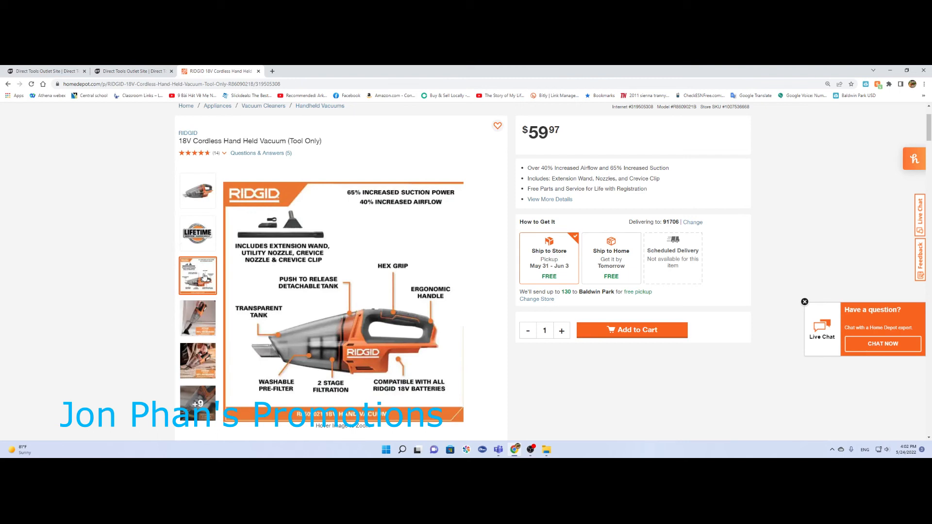
left_click(197, 318)
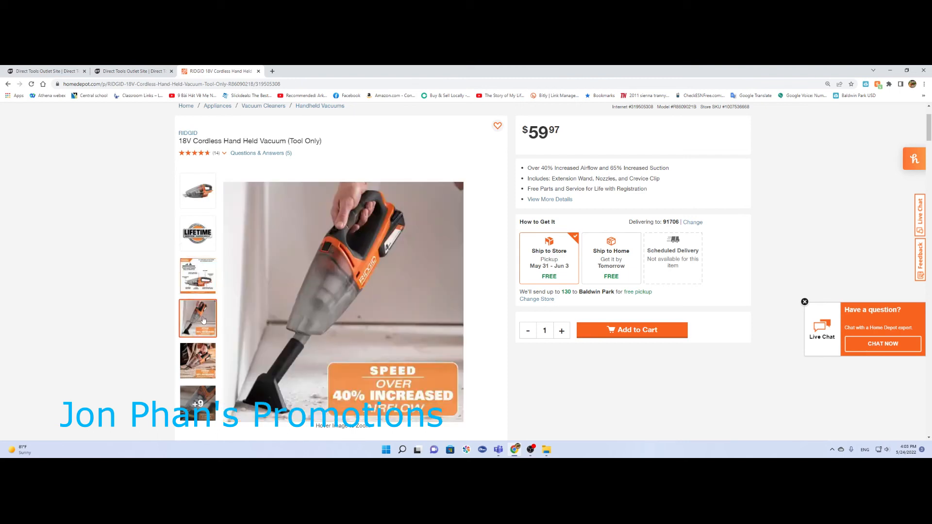
left_click(197, 361)
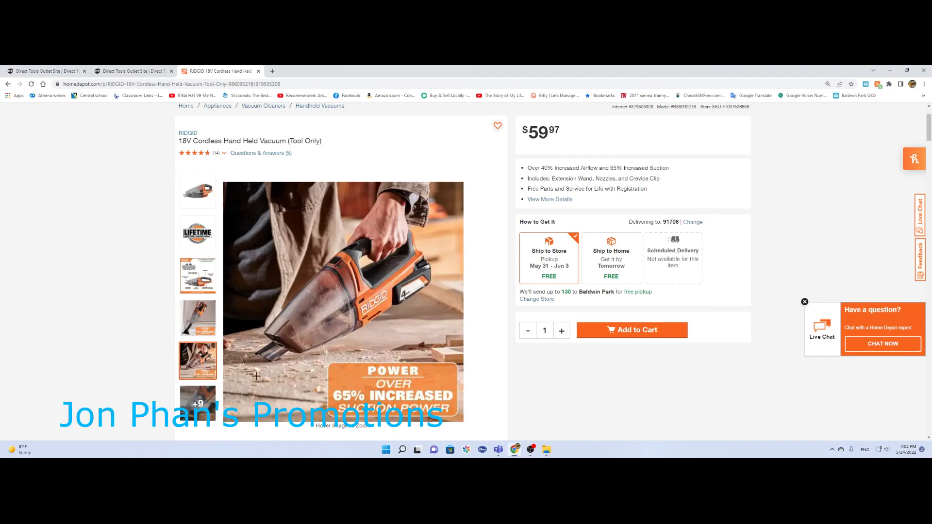
- Scroll past the $227.97 Frequently Bought Together bundle to the Product Overview
scroll("down", 3)
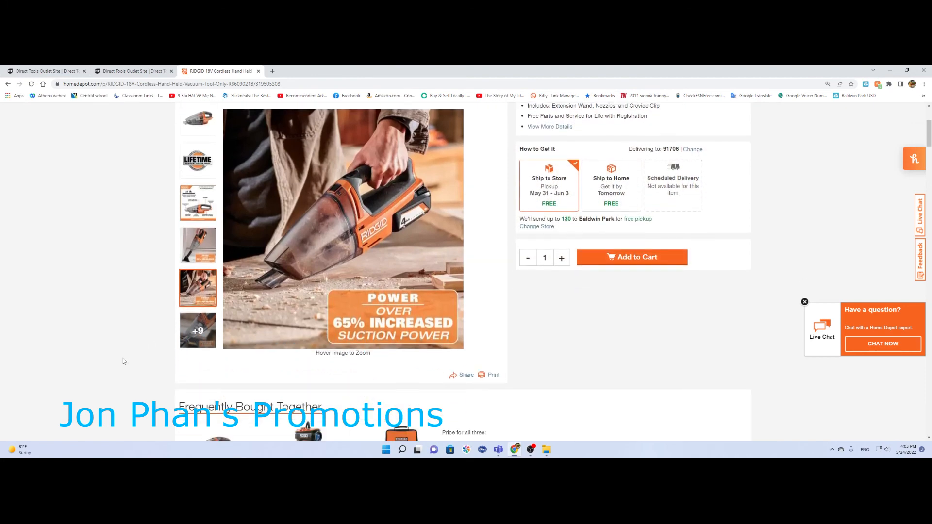
scroll("down", 3)
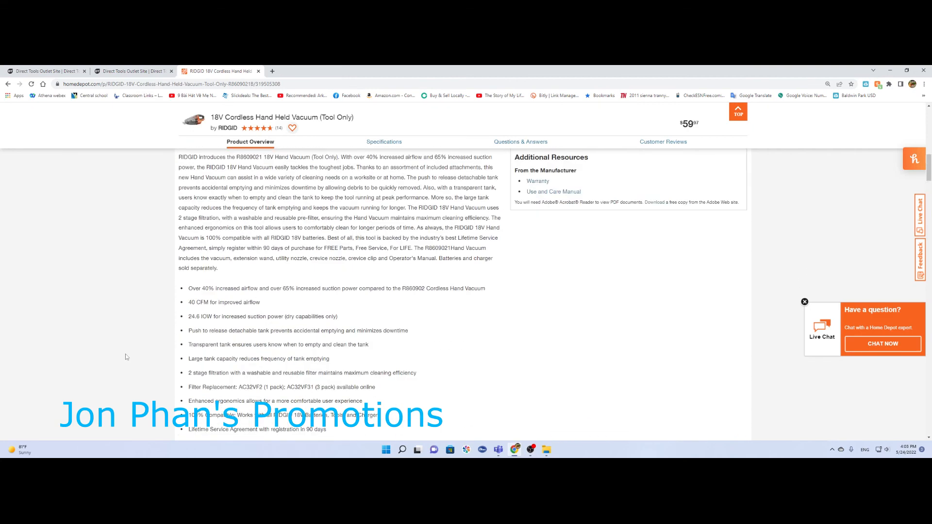
scroll("up", 3)
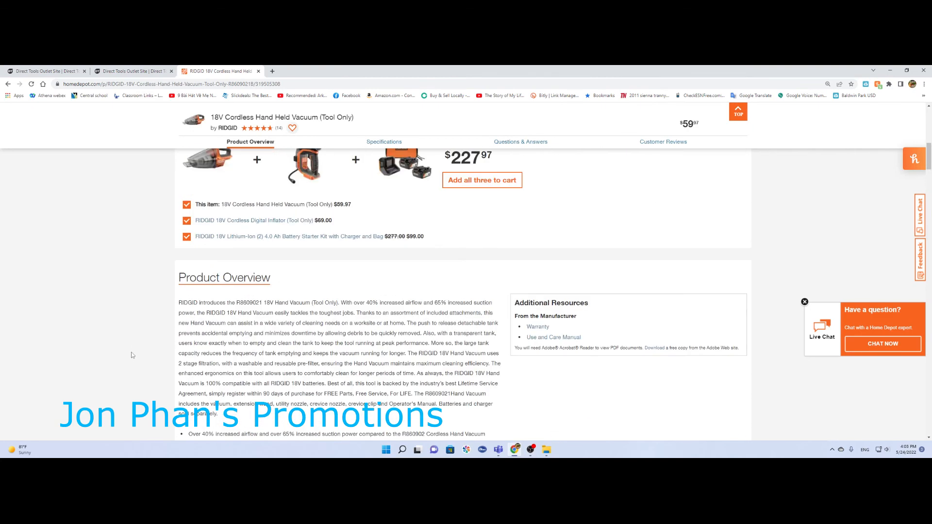